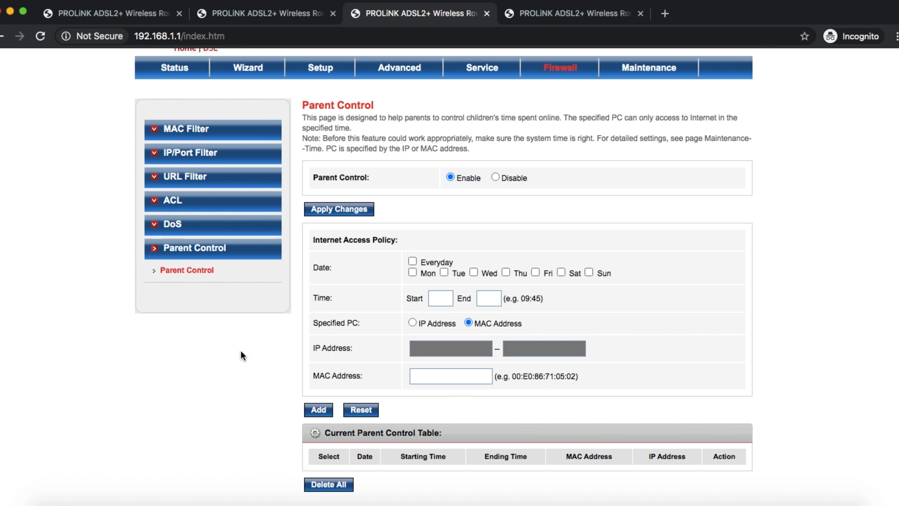
mouse_move(421, 274)
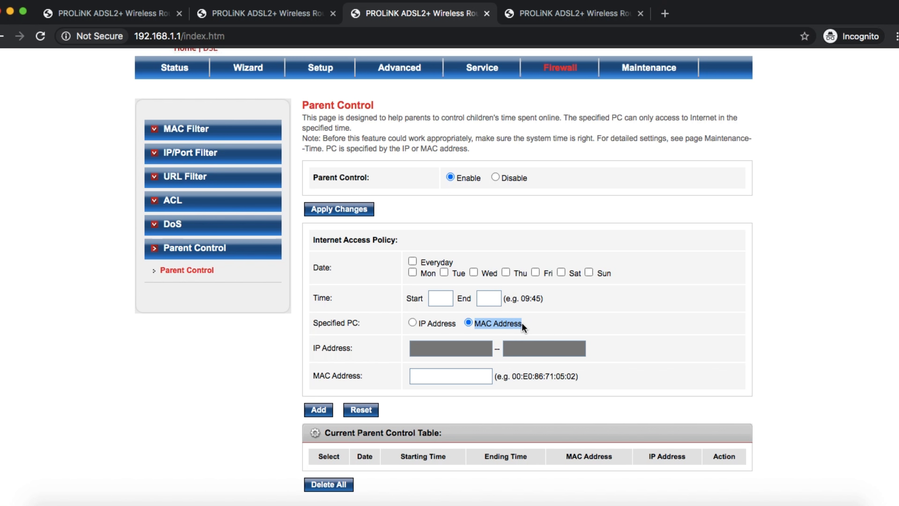
mouse_move(454, 359)
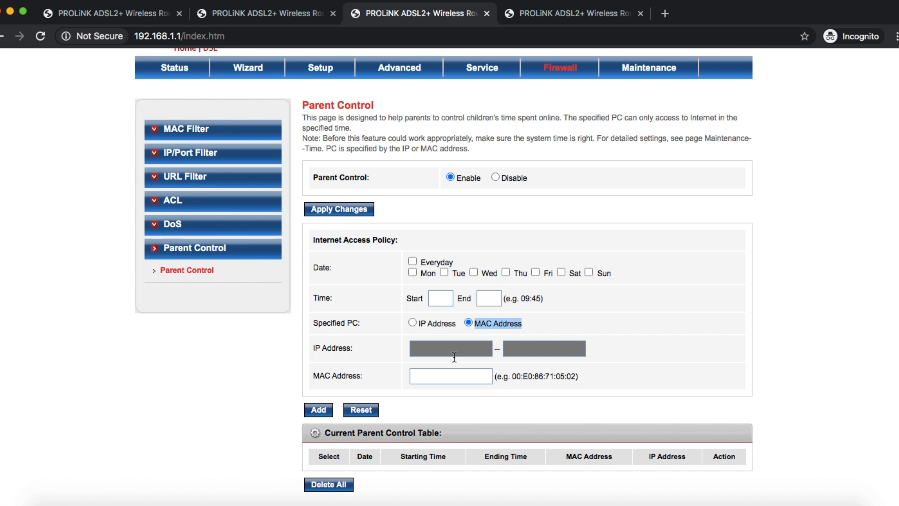
mouse_move(431, 371)
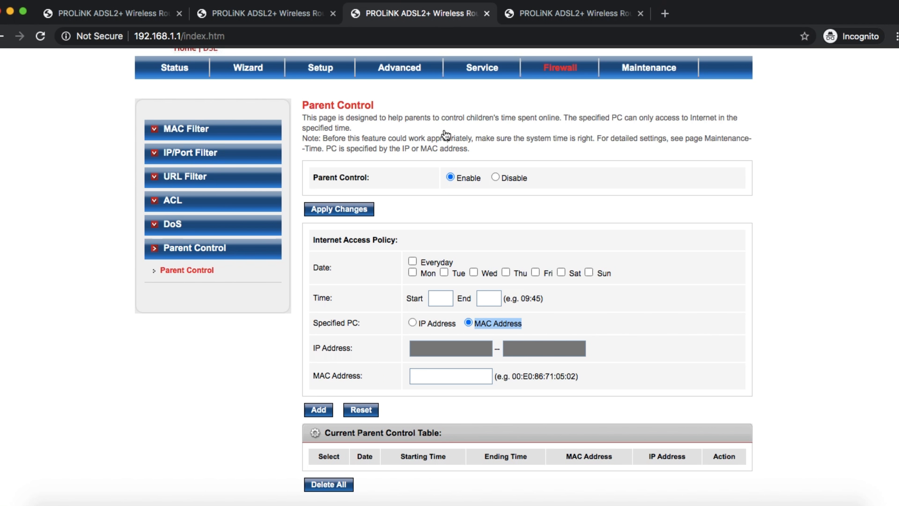
mouse_move(328, 358)
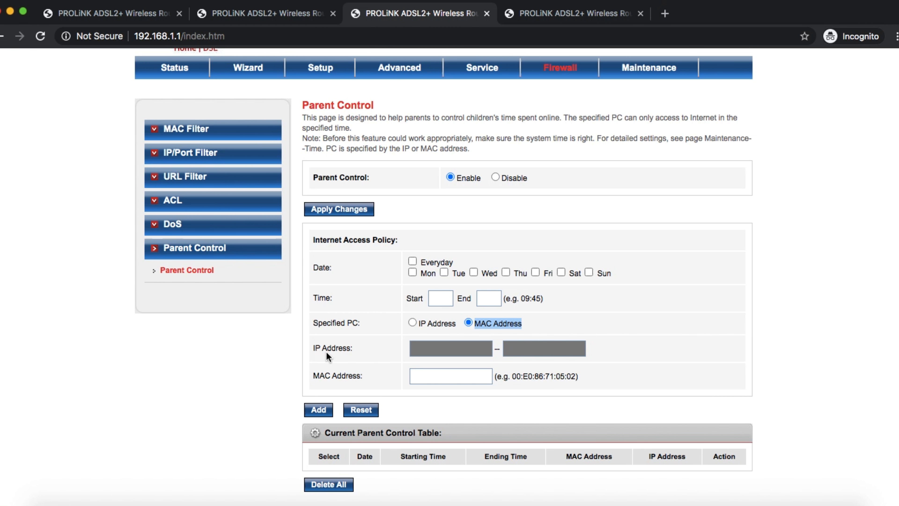